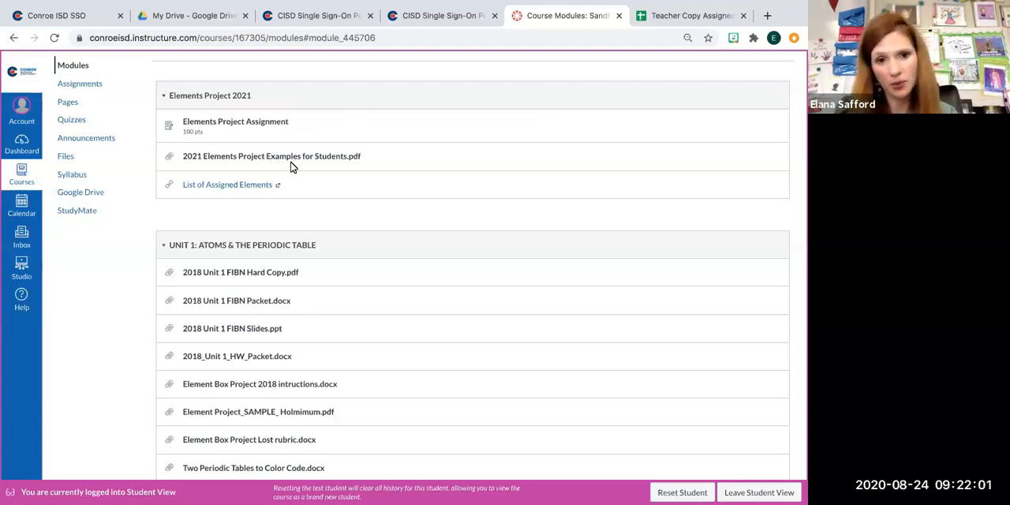
mouse_move(336, 156)
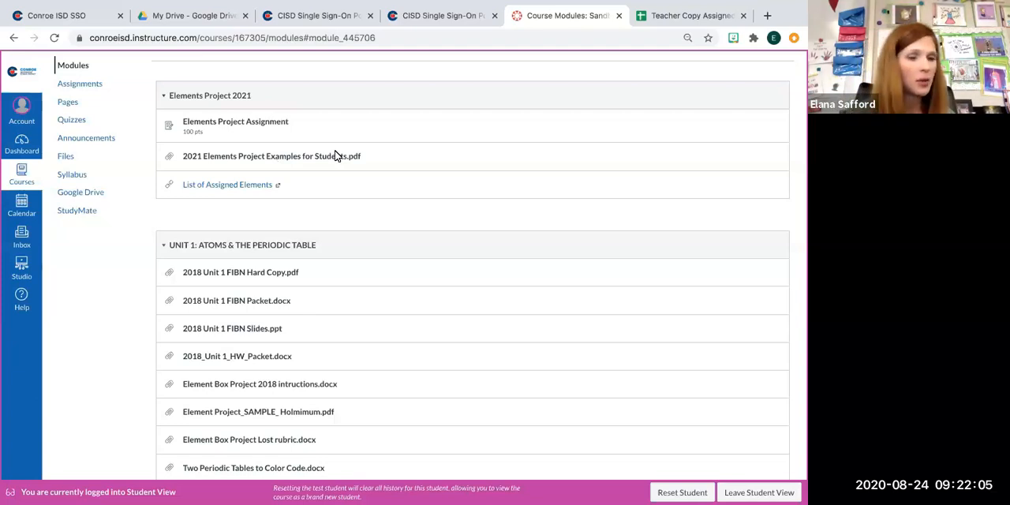
mouse_move(312, 139)
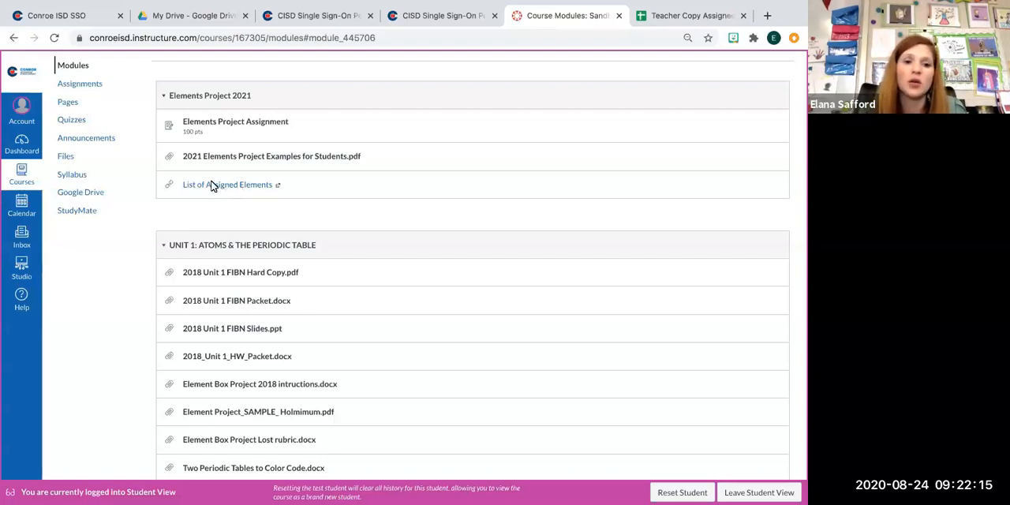
mouse_move(333, 210)
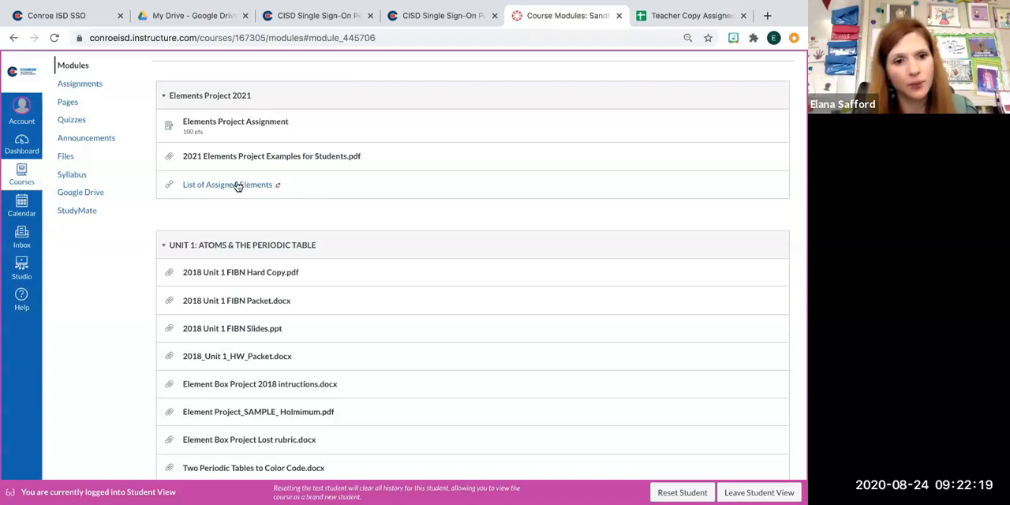
Step: Open the List of Assigned Elements, then return to Canvas and the Modules page
left_click(227, 183)
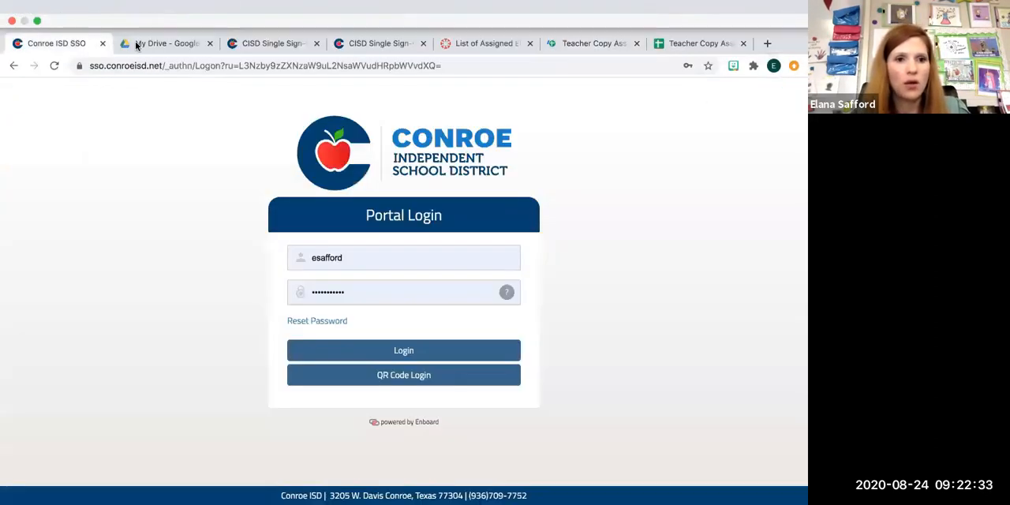
left_click(403, 350)
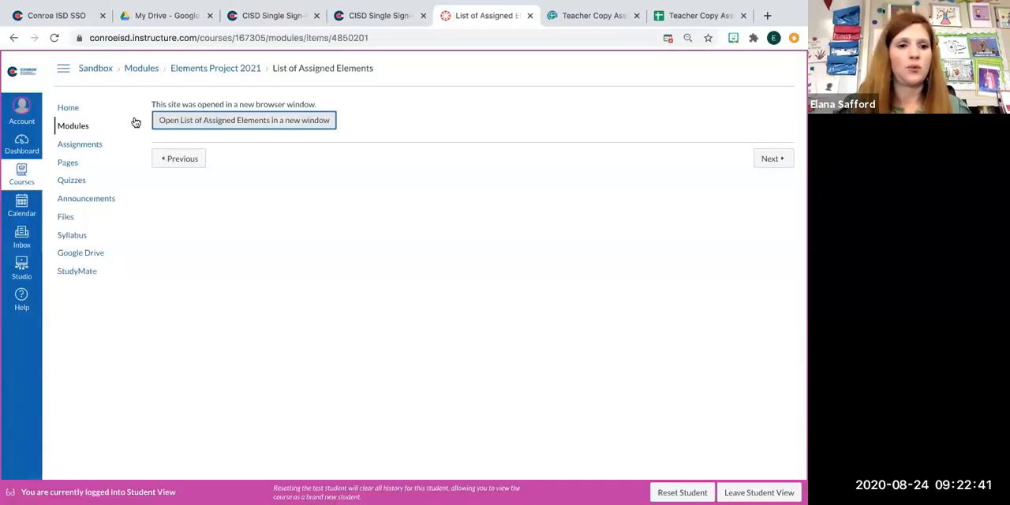
left_click(72, 126)
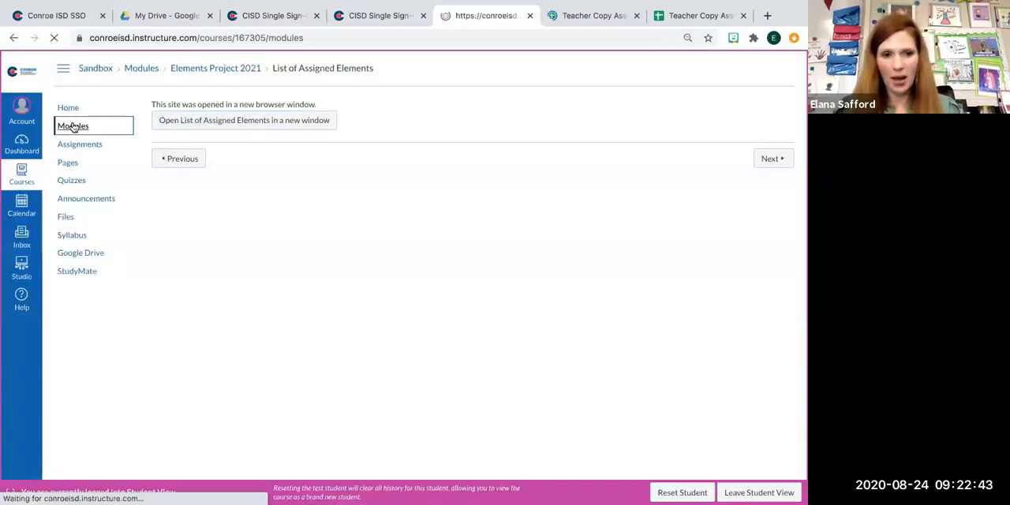
Step: From the Modules list, open the Elements Project Assignment
left_click(73, 126)
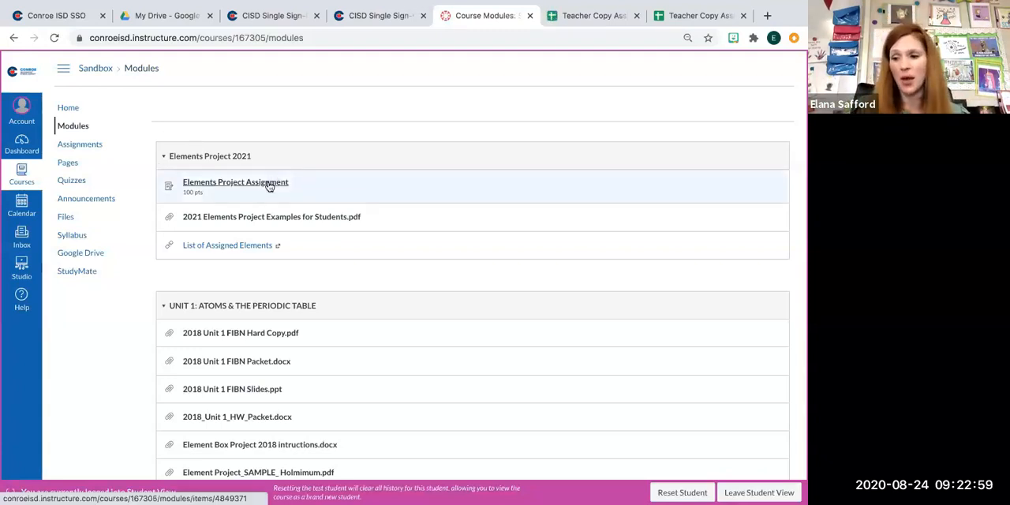
mouse_move(235, 182)
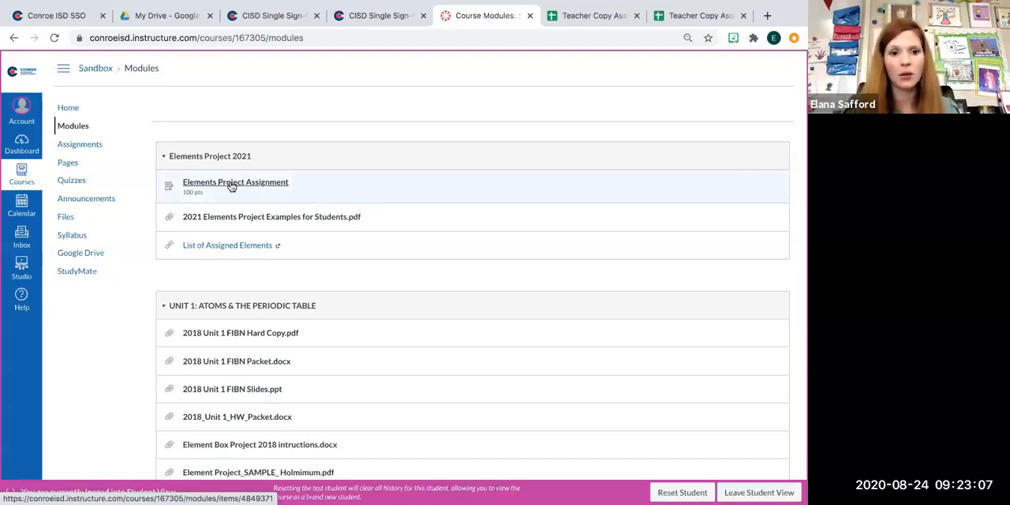
left_click(235, 181)
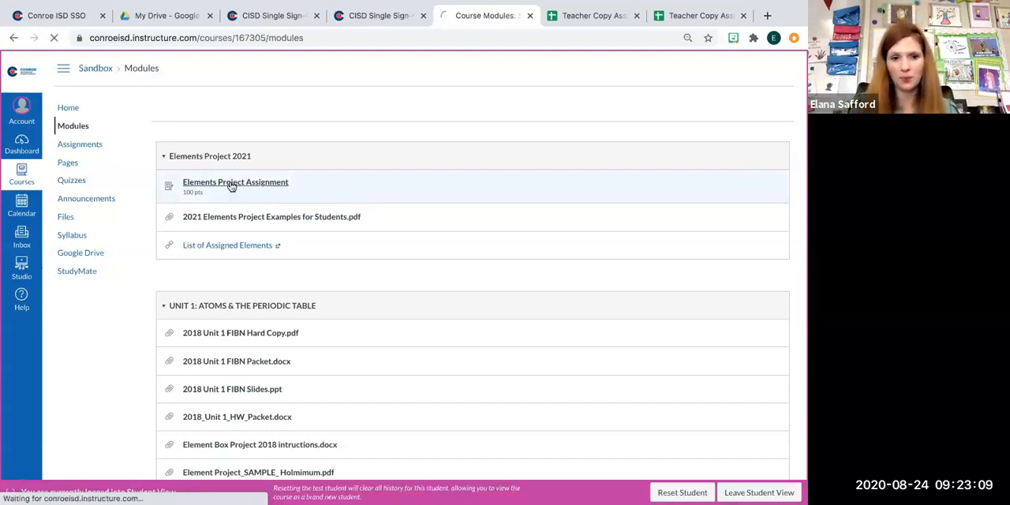
left_click(235, 182)
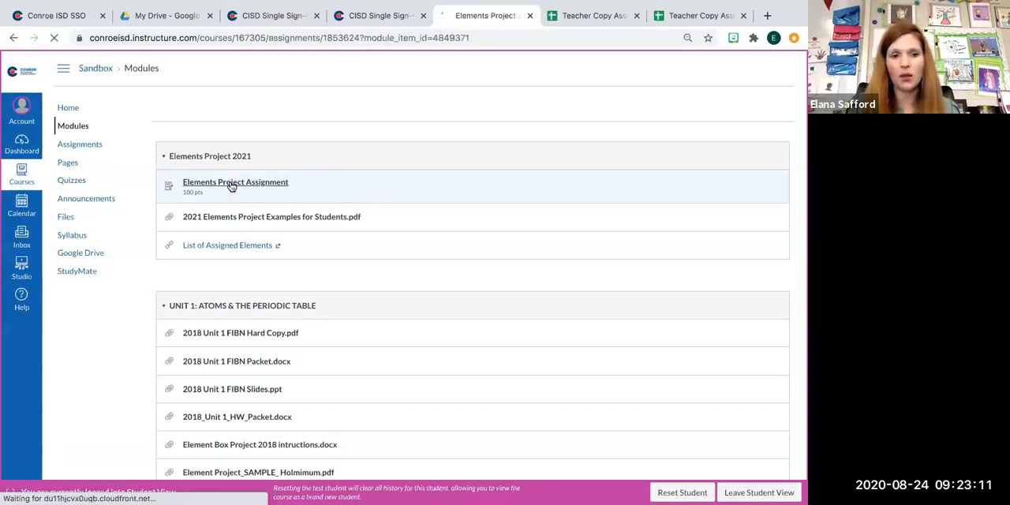
Step: Read the Elements Project Assignment's task, materials, expectations and submission instructions
left_click(235, 183)
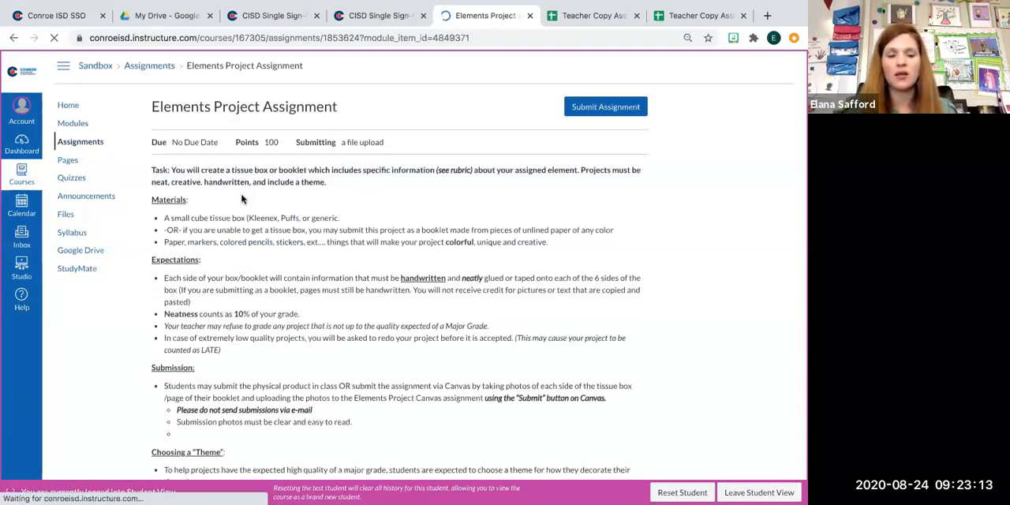
scroll("down", 3)
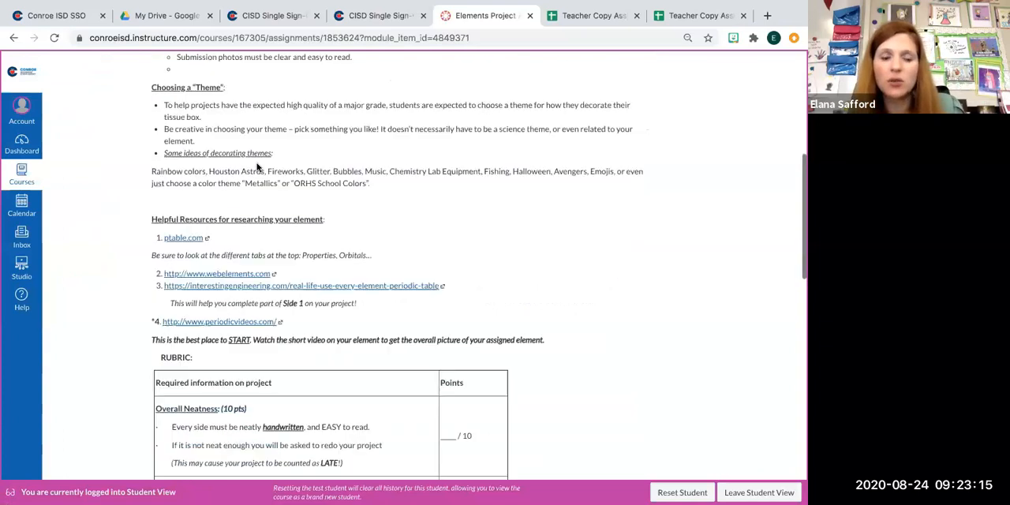
scroll("down", 3)
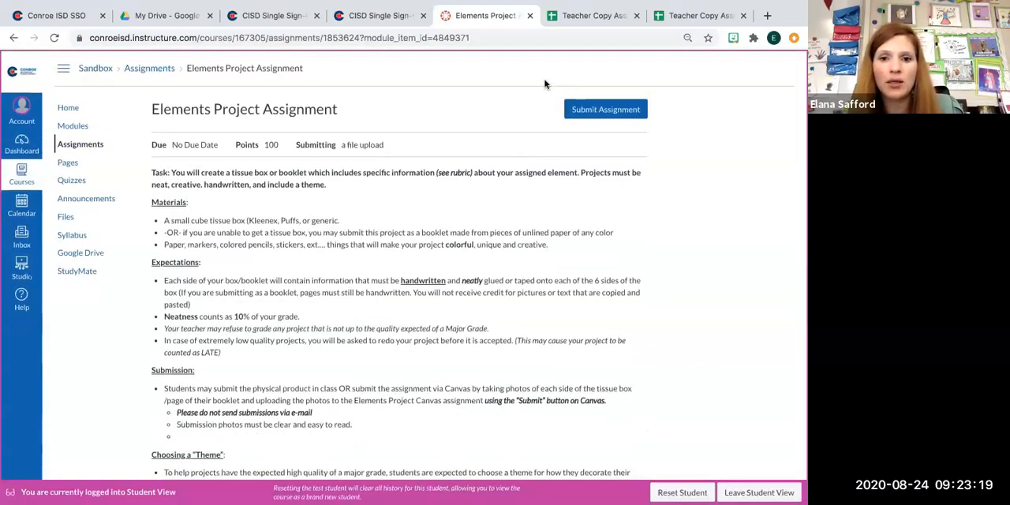
mouse_move(369, 71)
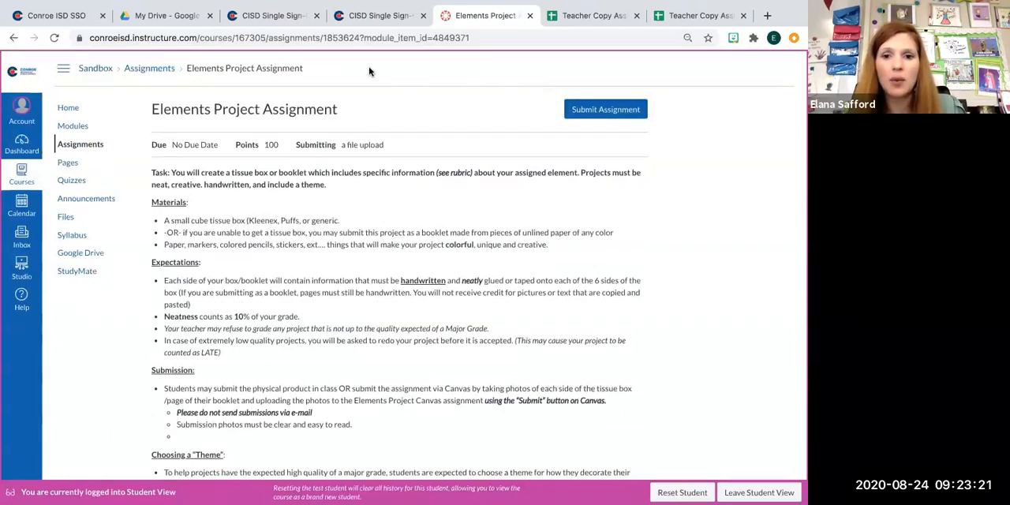
mouse_move(694, 209)
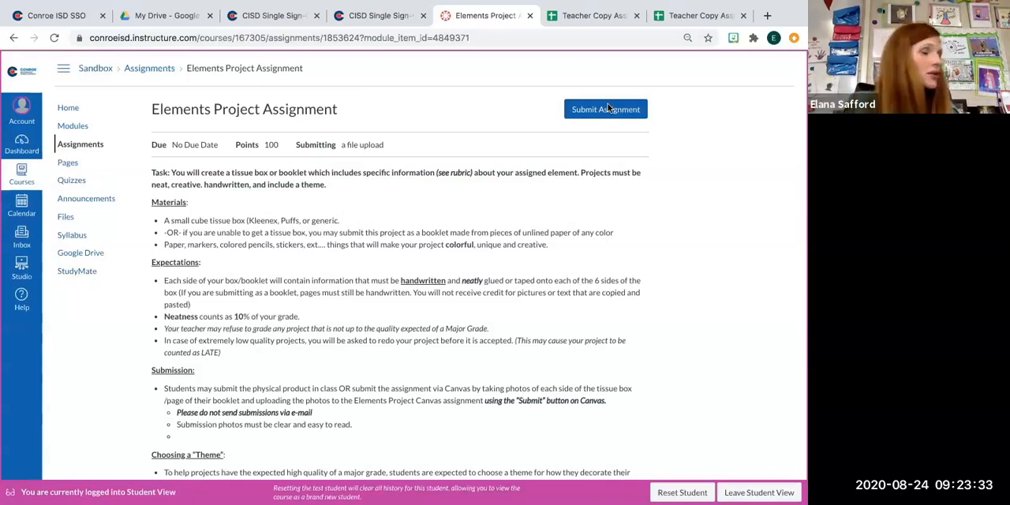
Step: Open the Submit Assignment upload form and cancel the file picker without choosing a file
left_click(605, 109)
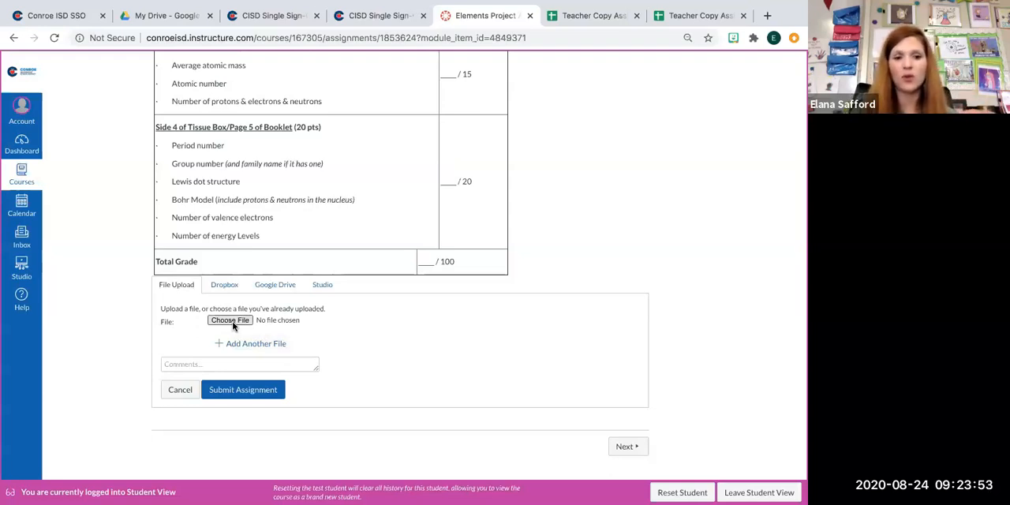
left_click(230, 319)
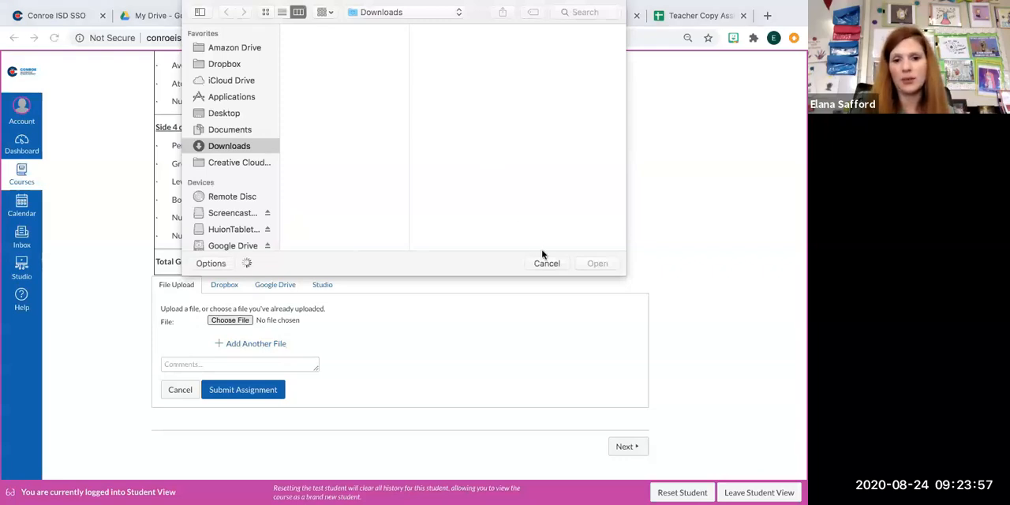
left_click(545, 263)
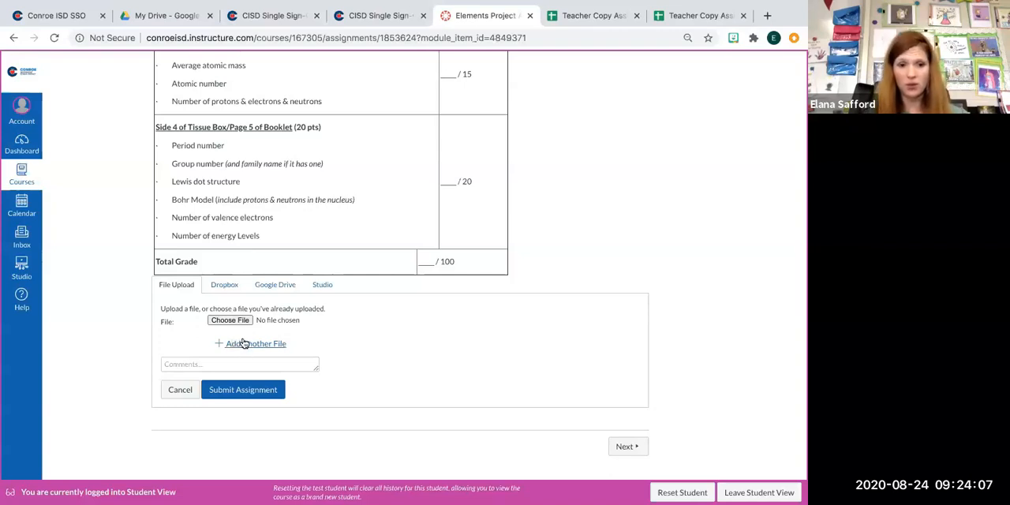
mouse_move(243, 347)
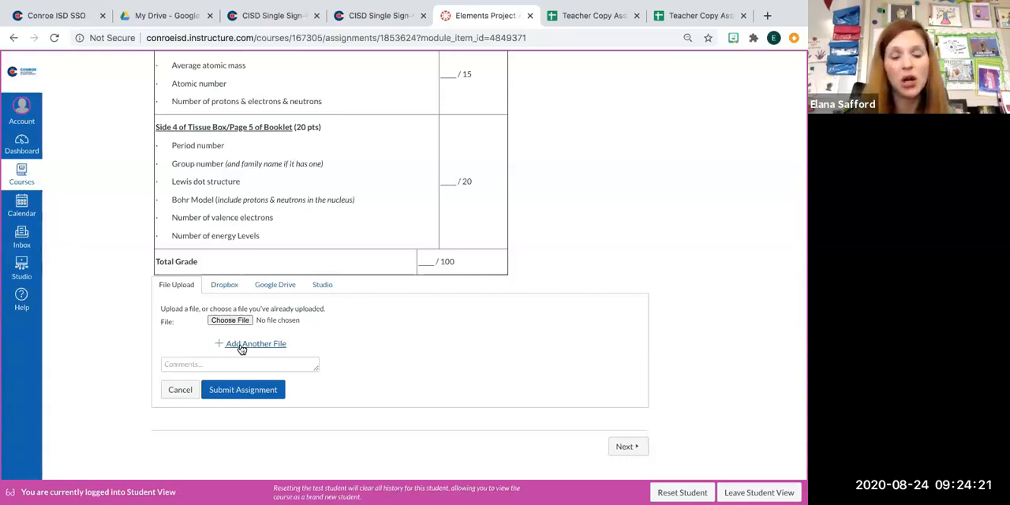
mouse_move(248, 331)
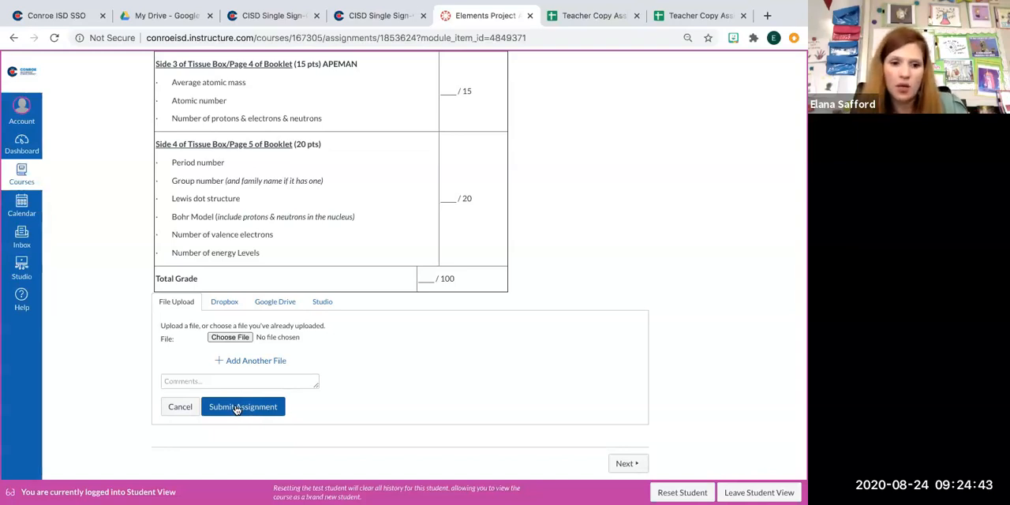
Step: Submit with no file attached, then open '2021 Elements Project Examples for Students.pdf' from Modules
left_click(242, 406)
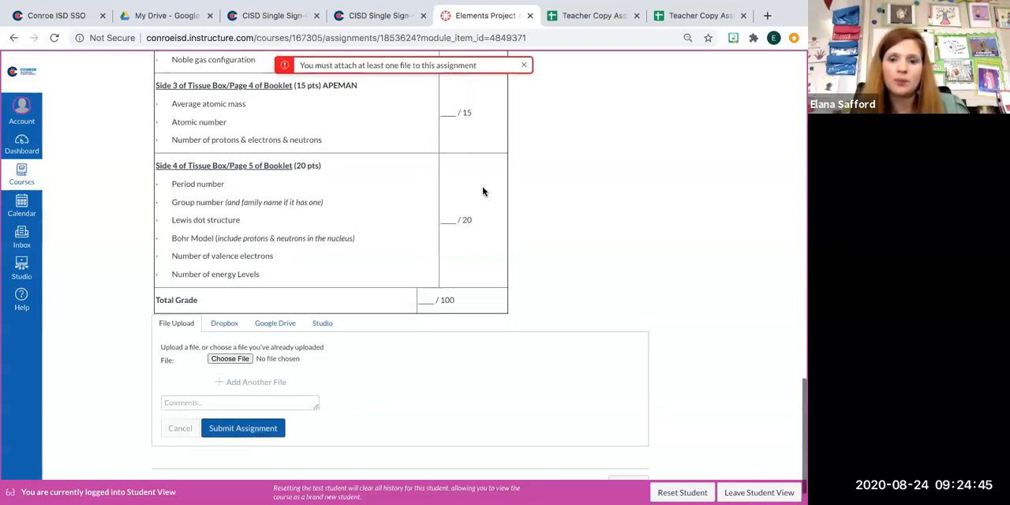
left_click(523, 64)
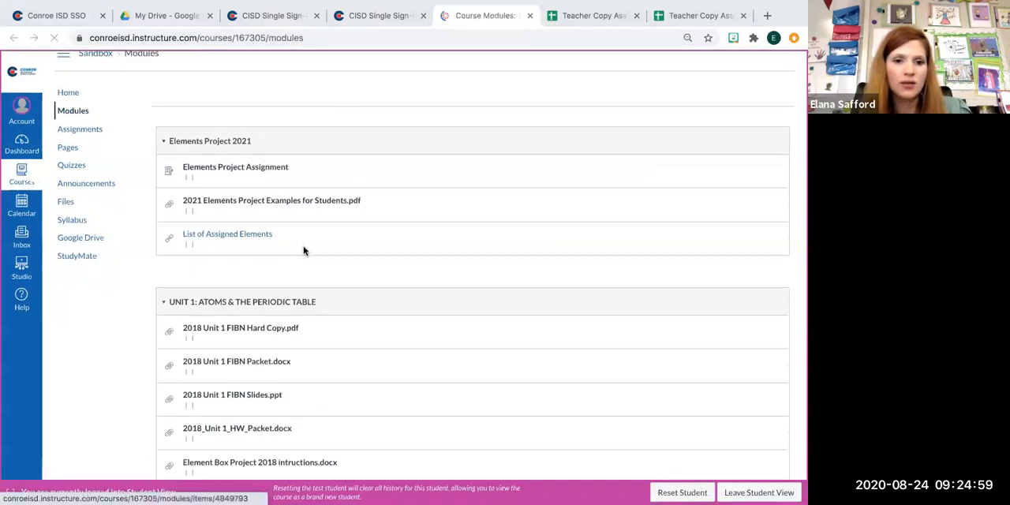
scroll("down", 3)
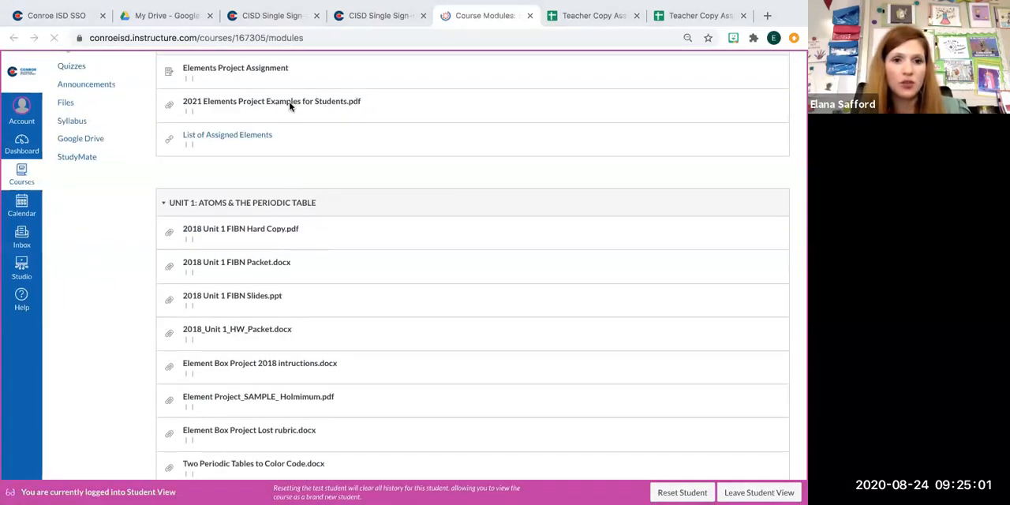
left_click(271, 101)
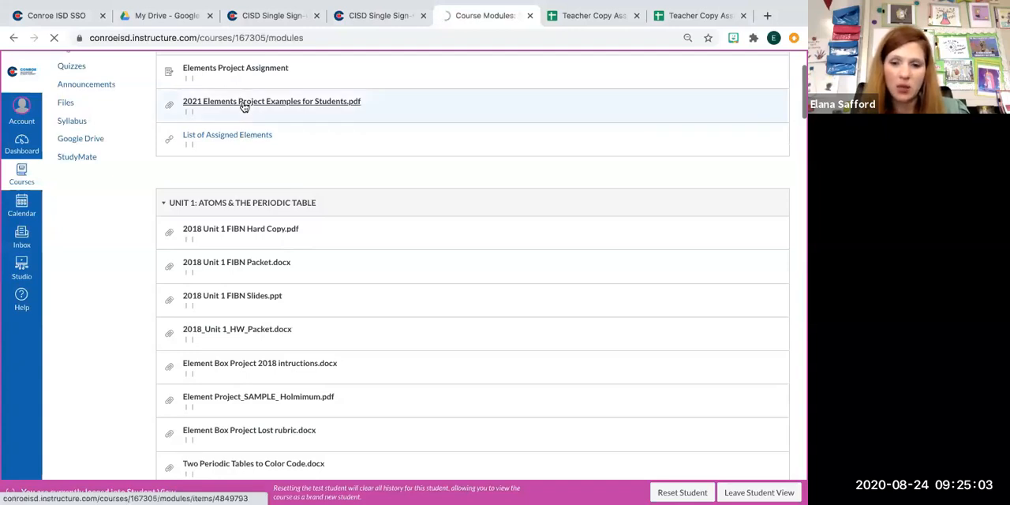
left_click(271, 101)
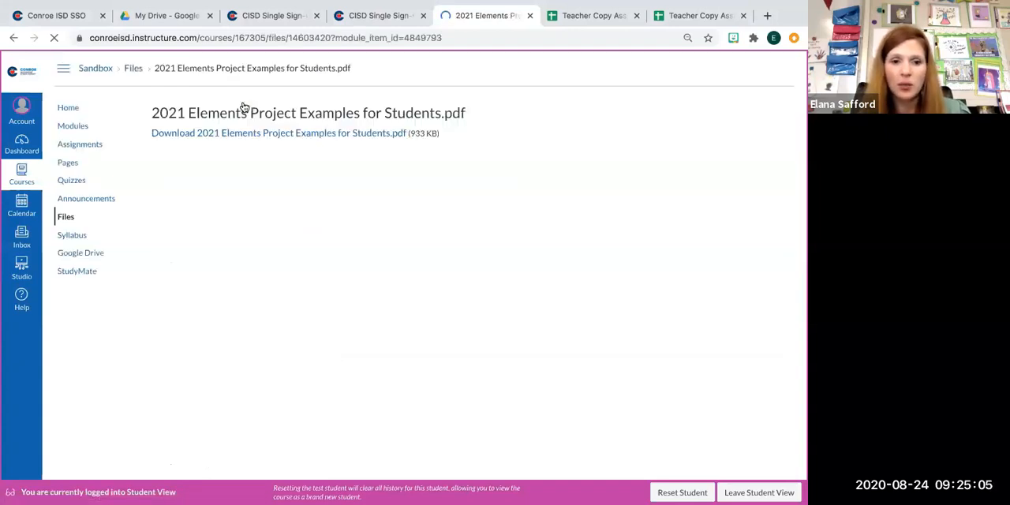
Step: Scroll the PDF preview through the 90%, 80% and 70% example projects
left_click(278, 133)
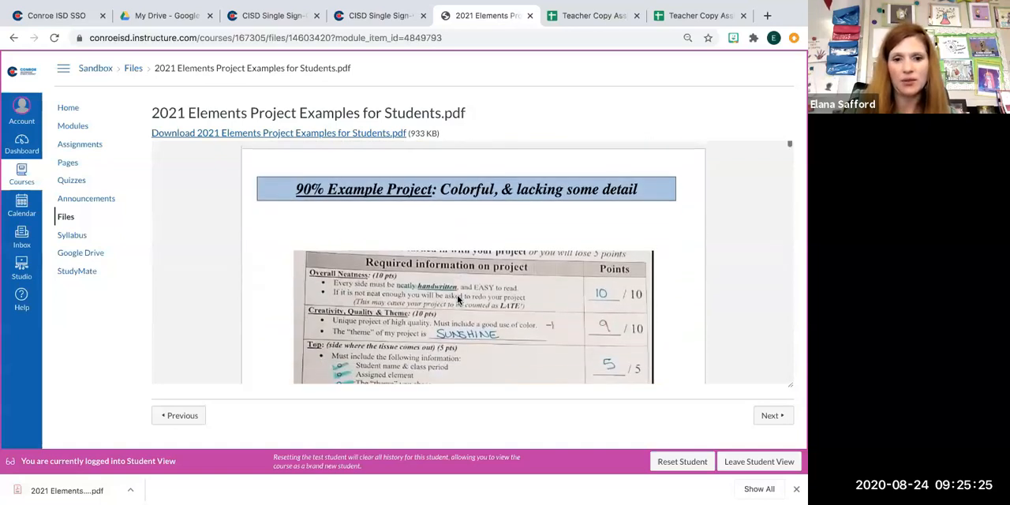
scroll("down", 3)
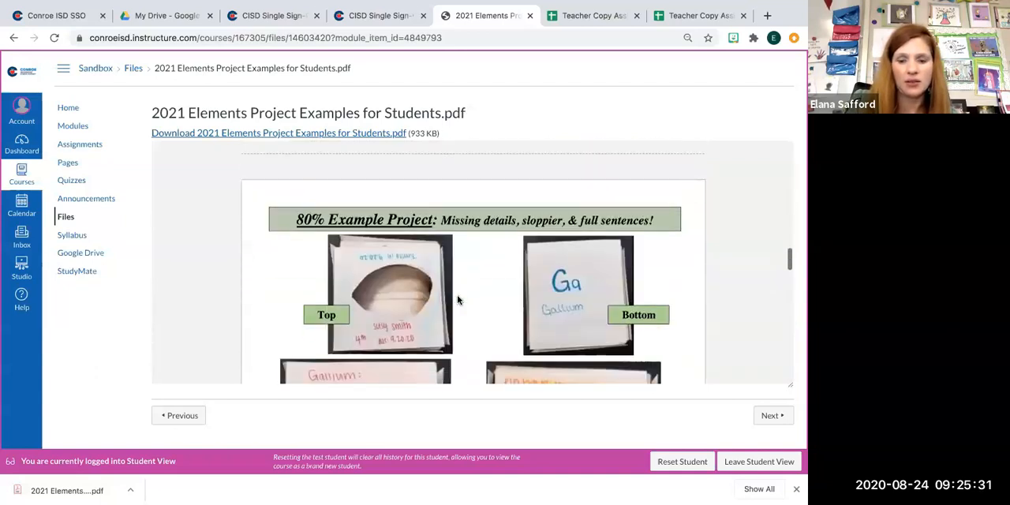
scroll("down", 3)
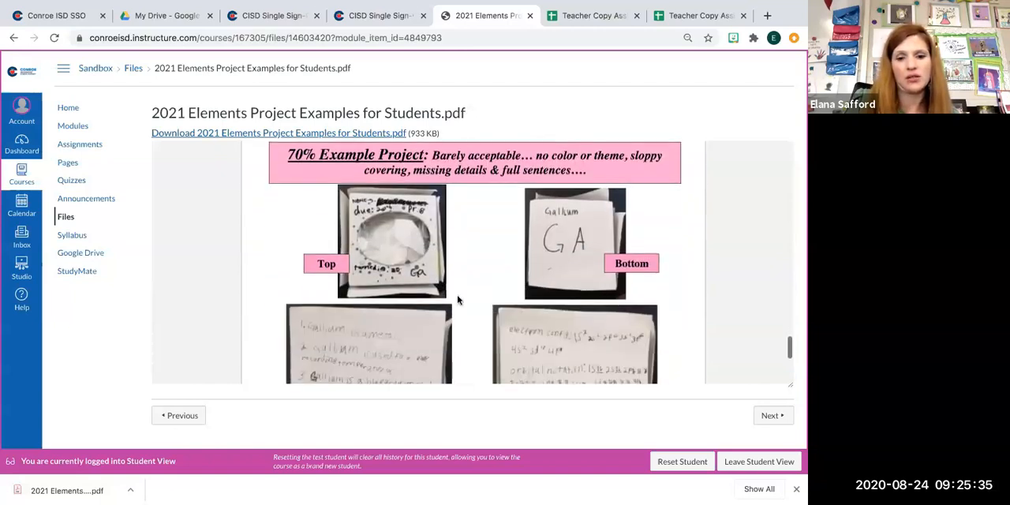
scroll("down", 3)
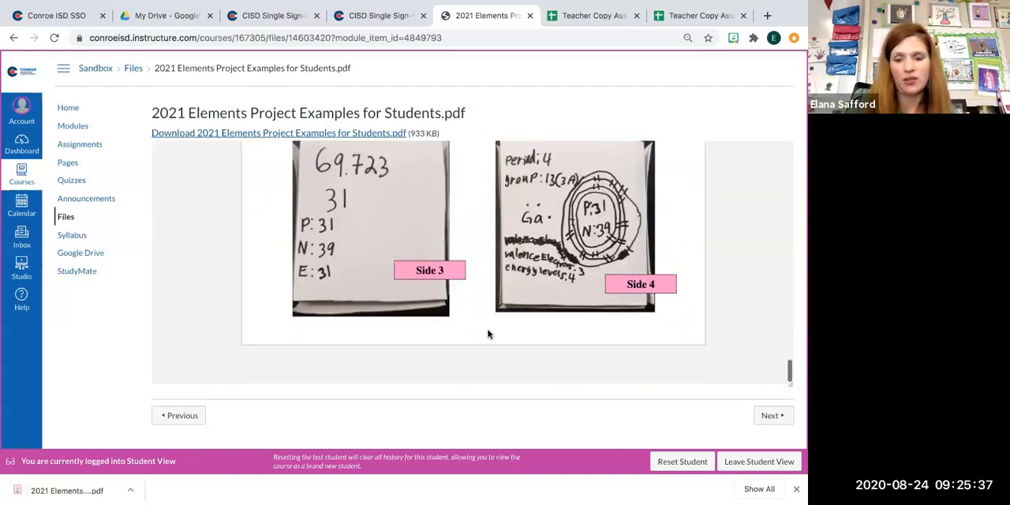